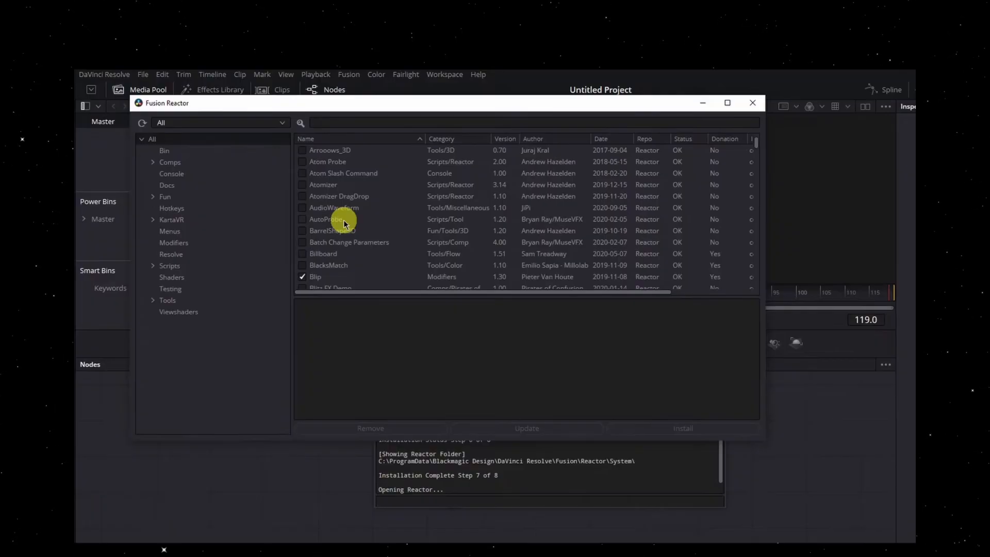
# Scroll down Reactor's package list until the free-version limitation notice appears.
pyautogui.scroll(-3)
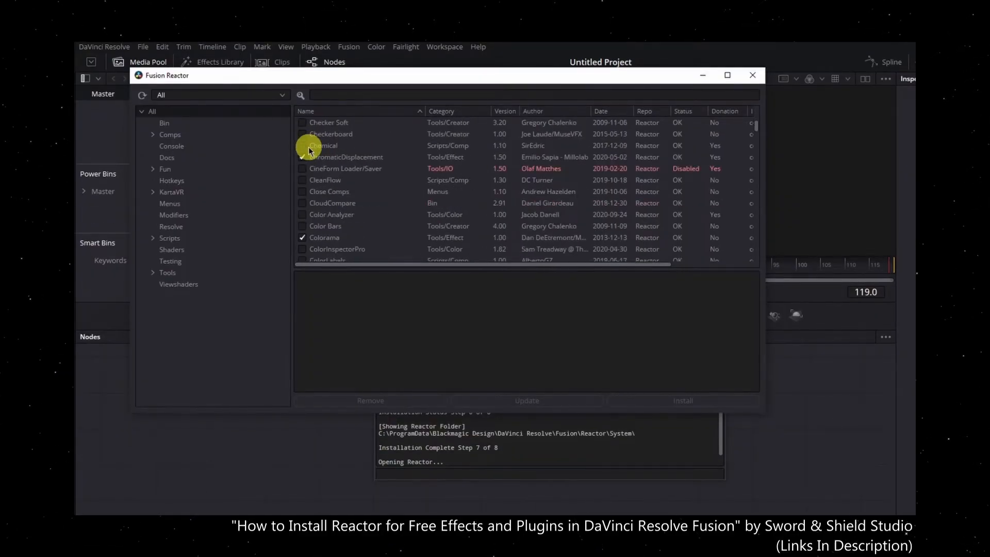
pyautogui.scroll(-3)
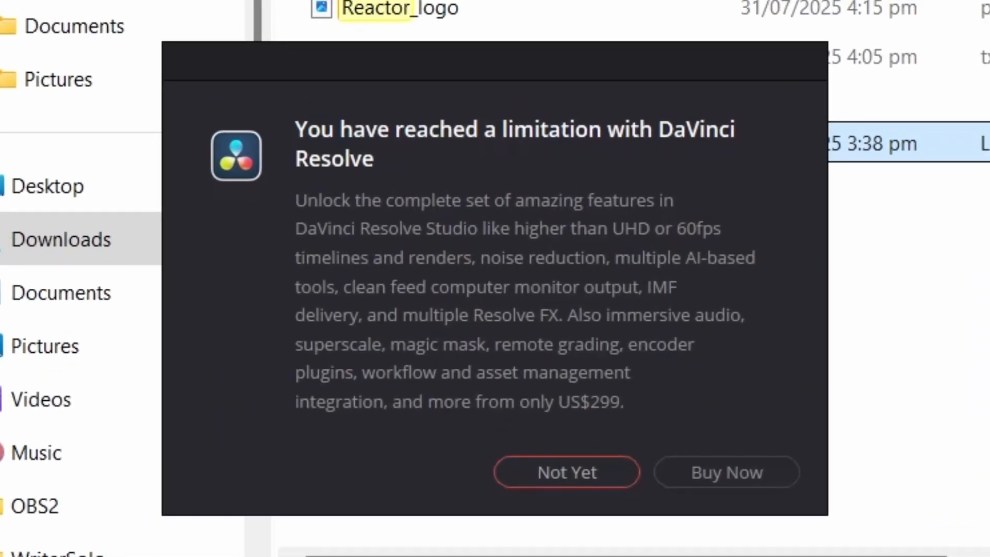
# Dismiss the limitation notice, leaving the WeSuckLess/Reactor GitLab page open.
pyautogui.click(567, 472)
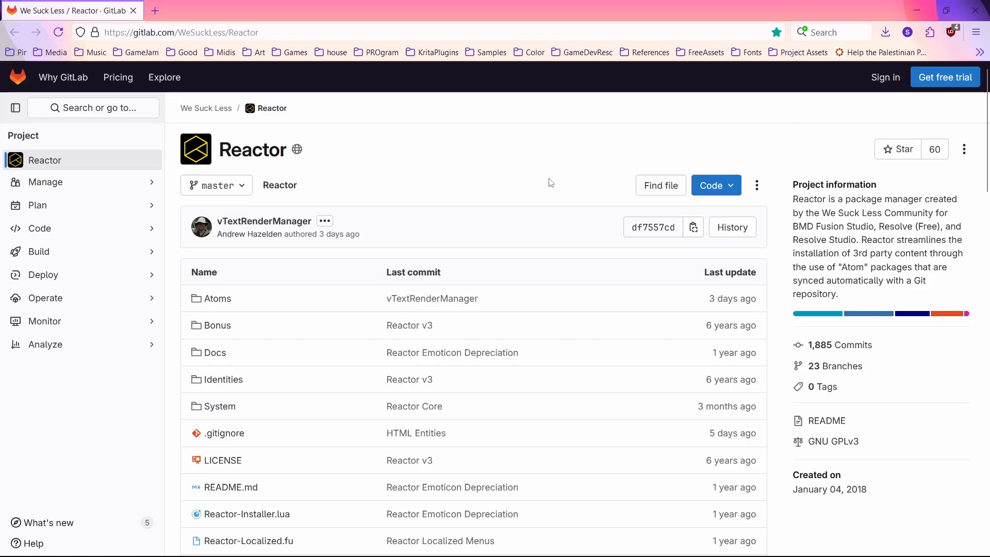
pyautogui.moveTo(500, 200)
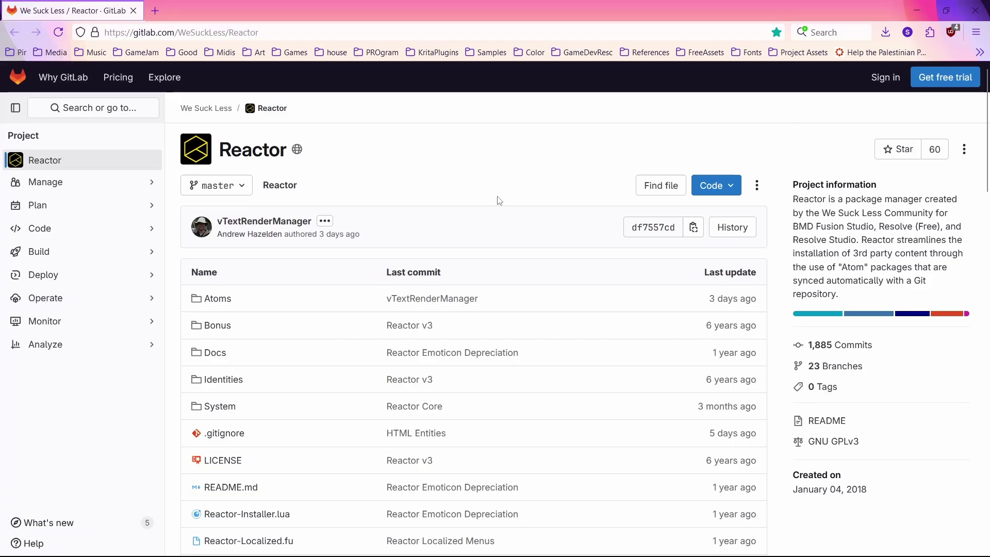
pyautogui.moveTo(444, 215)
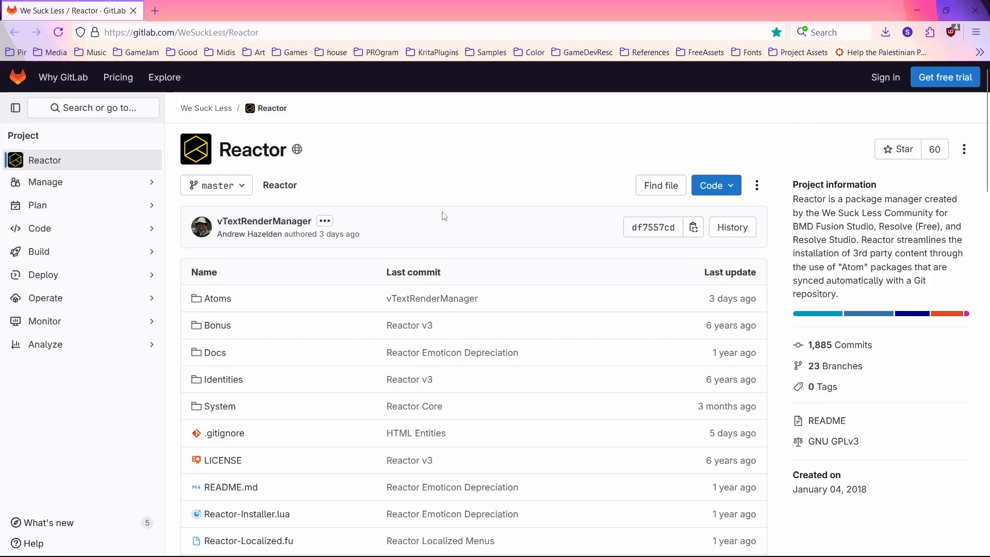
pyautogui.moveTo(486, 214)
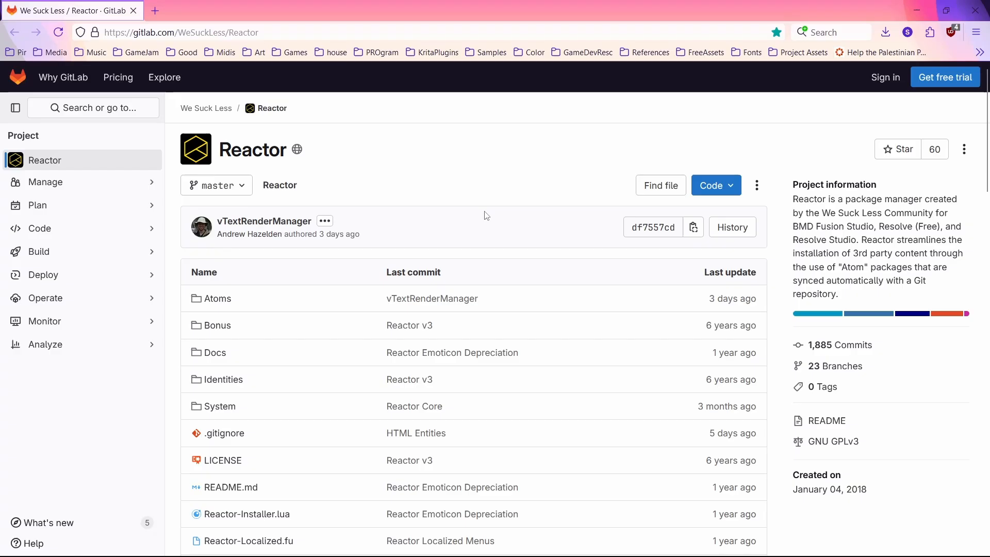
pyautogui.moveTo(275, 268)
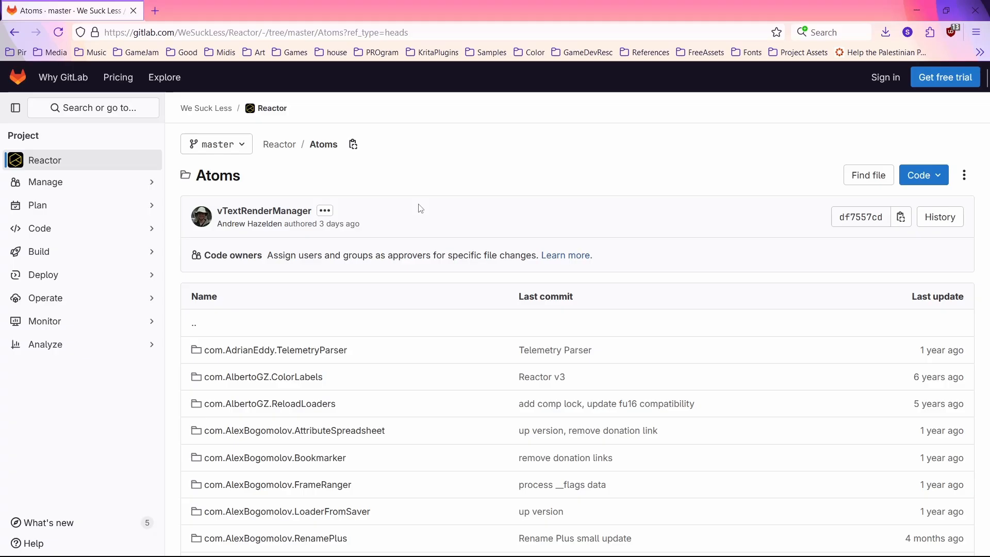
# Find 'xglow' on the page and open com.MuseVFX.XGlow's Fuses/Blur folder listing MT_XGlow.fuse.
pyautogui.press('Ctrl+f')
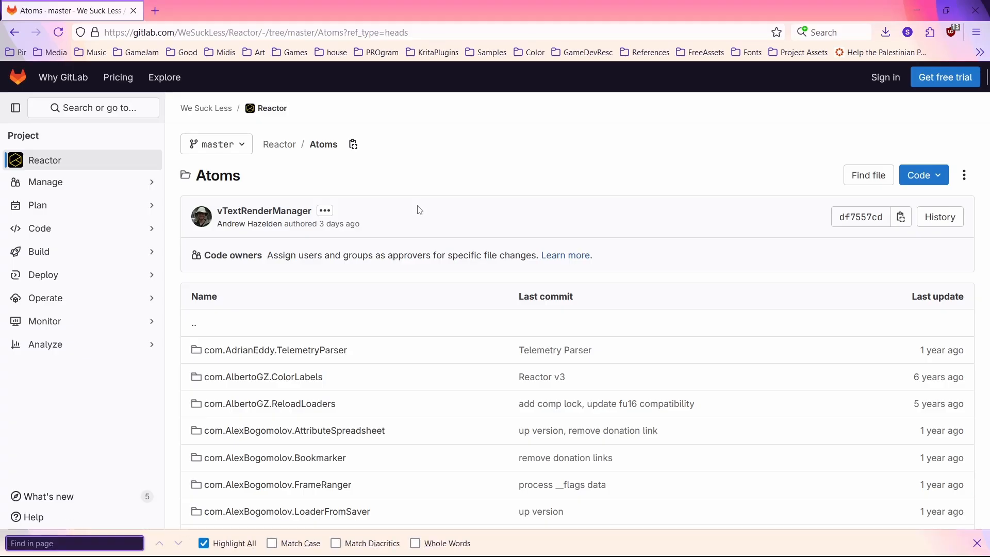
pyautogui.write('xglow')
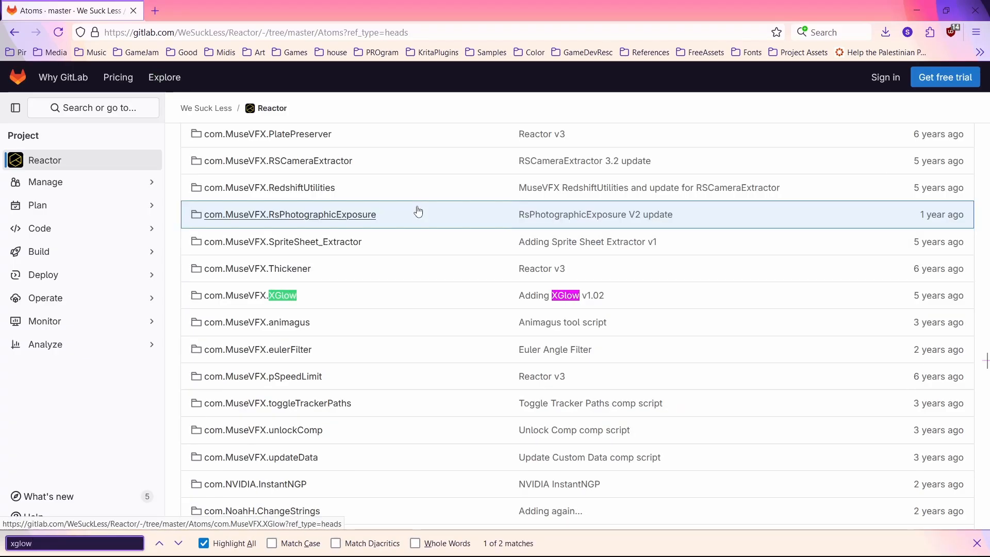
pyautogui.click(258, 295)
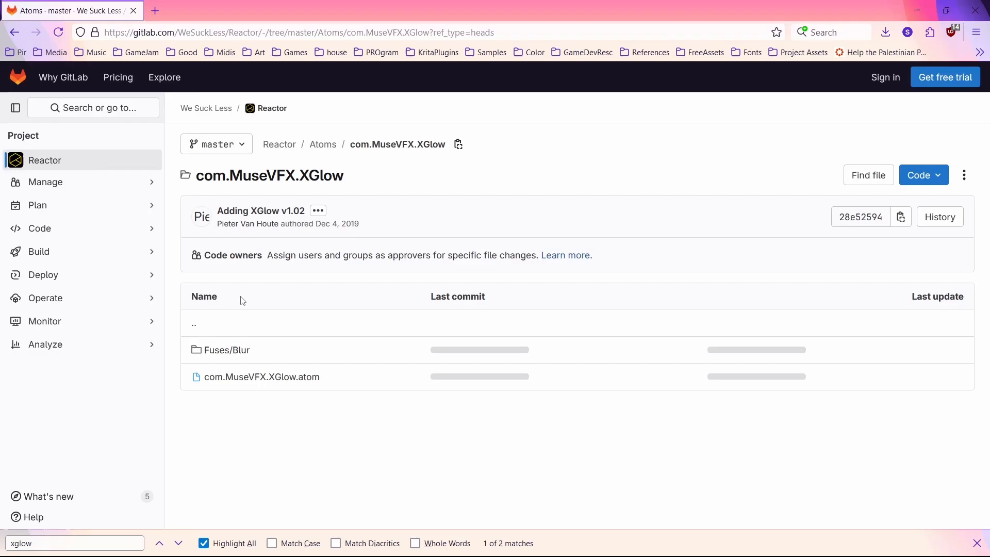
pyautogui.click(226, 351)
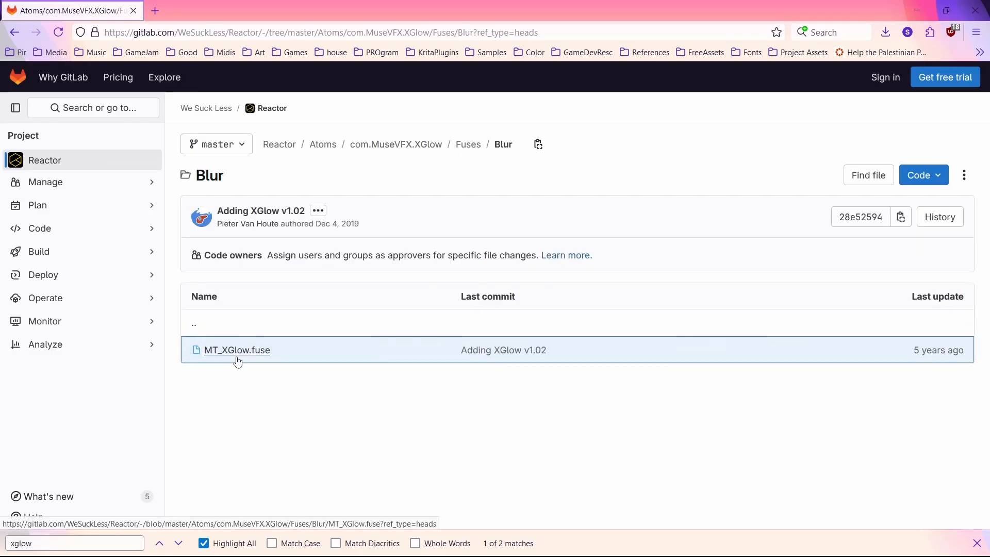
pyautogui.moveTo(253, 374)
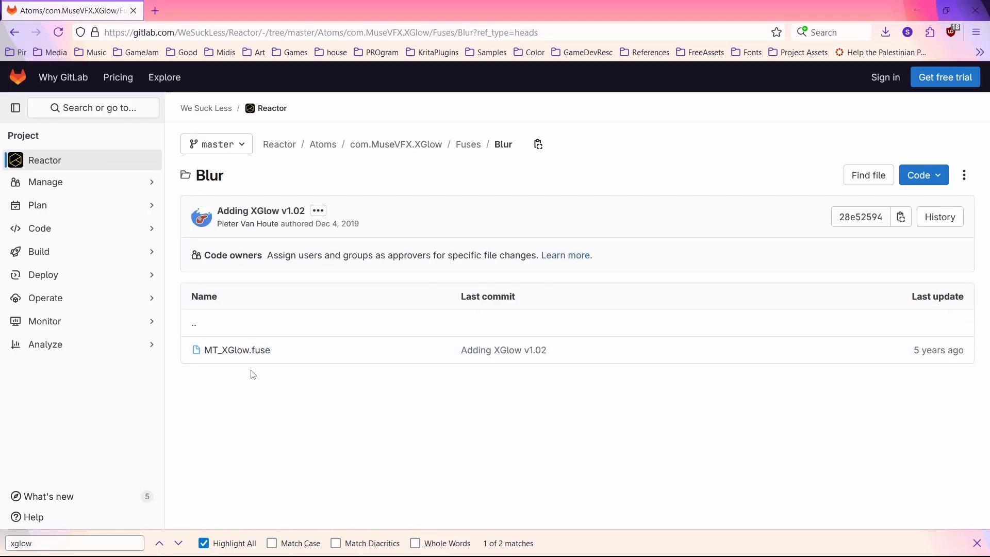
# View MT_XGlow.fuse's code on GitLab and download the file.
pyautogui.click(236, 351)
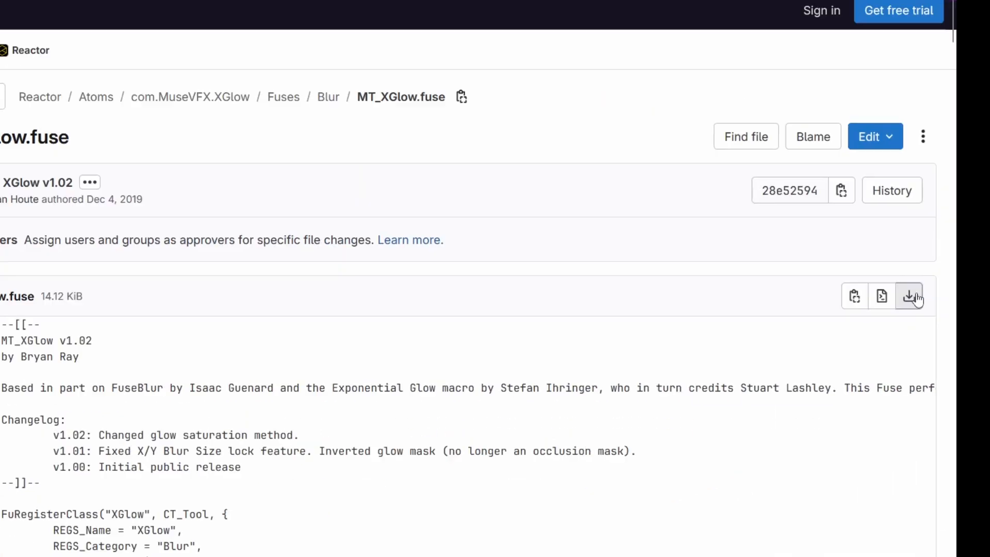
pyautogui.click(910, 296)
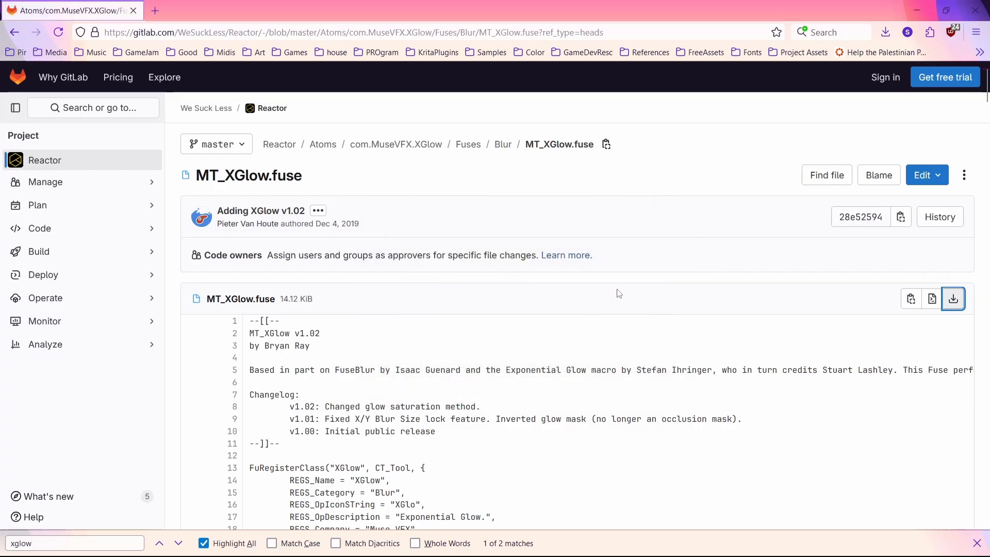
pyautogui.click(953, 298)
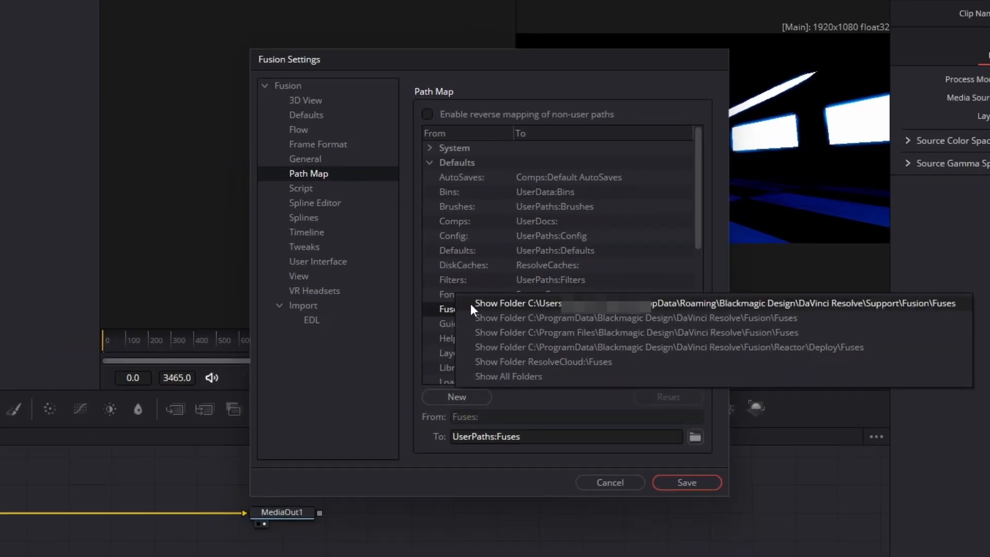
pyautogui.moveTo(483, 307)
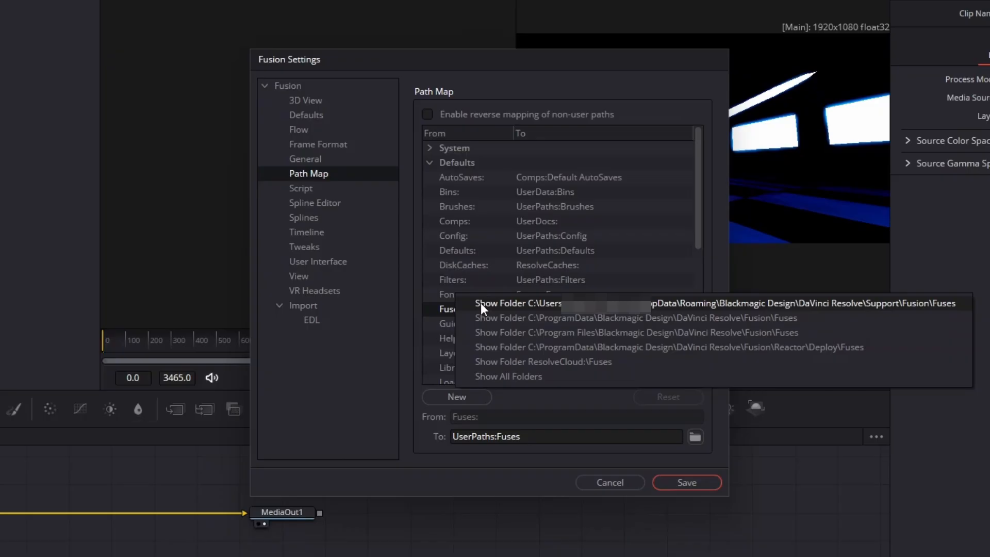
pyautogui.moveTo(489, 308)
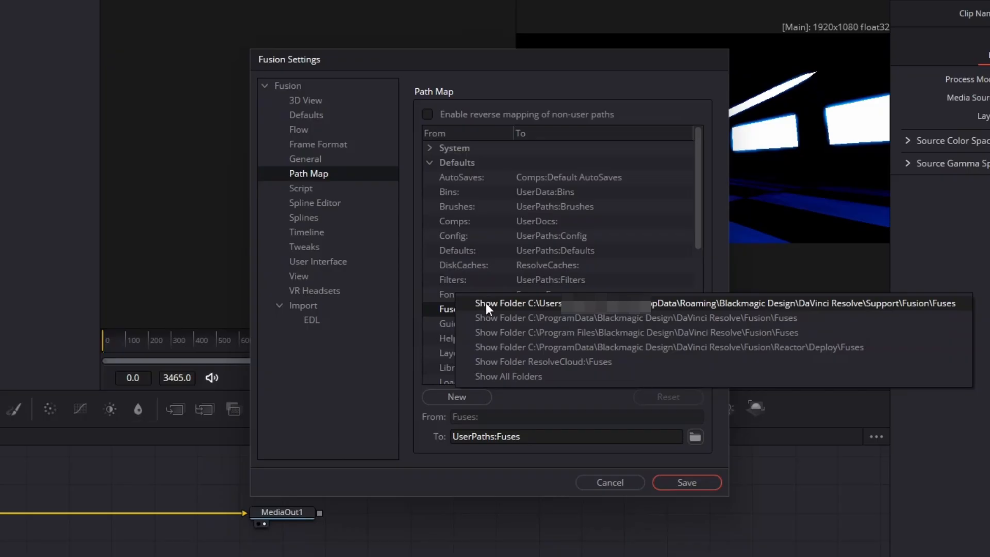
pyautogui.moveTo(497, 307)
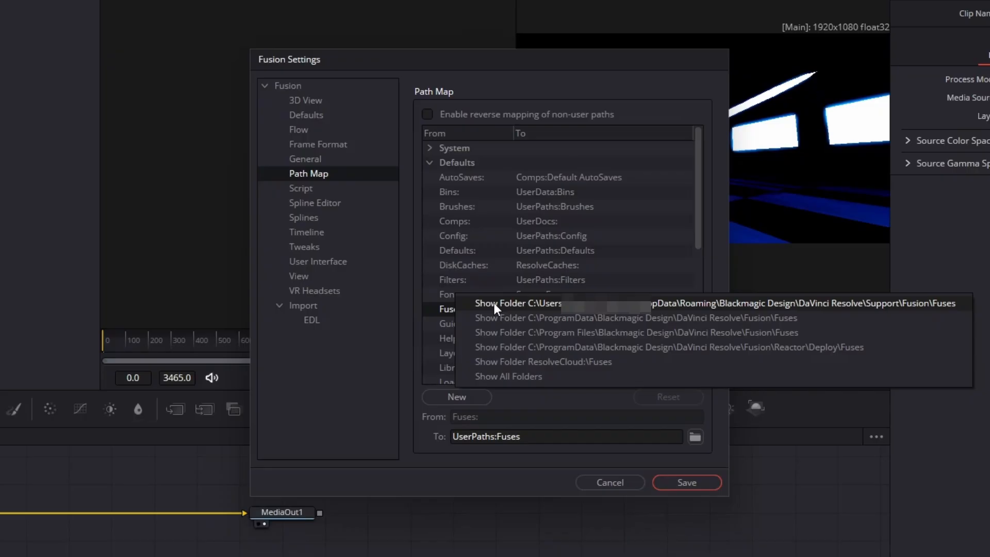
# Show the user Fuses folder from Fusion's Path Map settings in File Explorer.
pyautogui.click(517, 303)
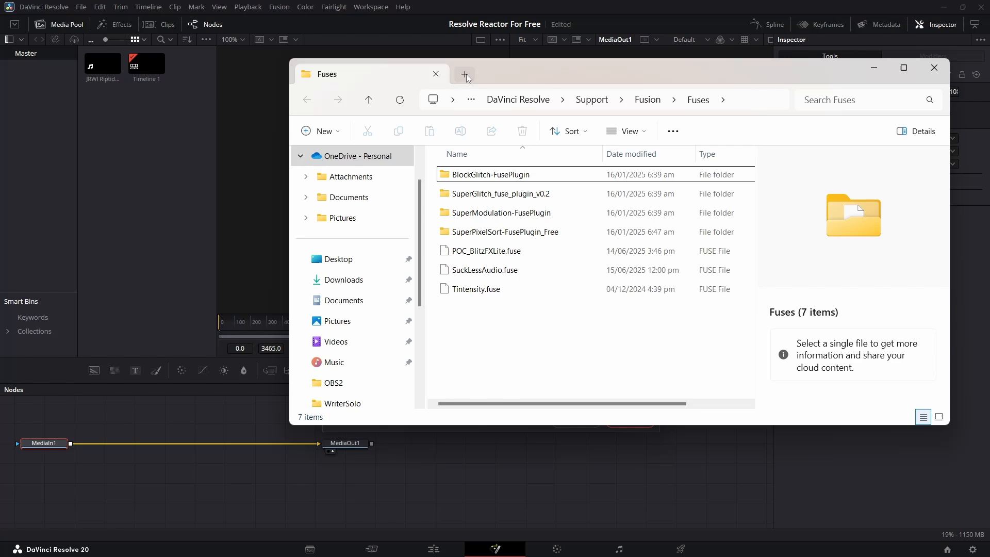
# Move MT_XGlow.fuse from Downloads into Fuses, then wire an XGlow1 node after MediaIn1.
pyautogui.click(465, 75)
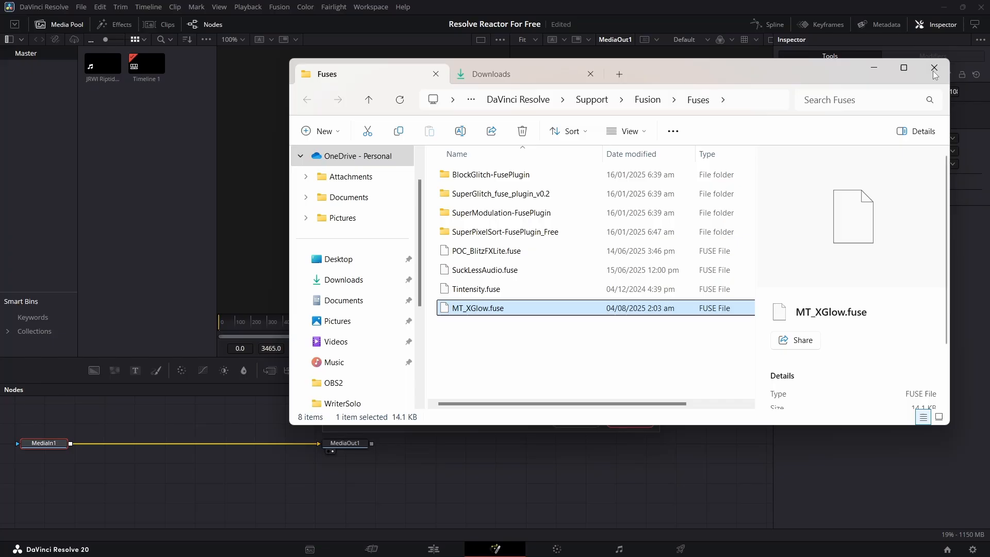
pyautogui.click(935, 69)
pyautogui.write('xg')
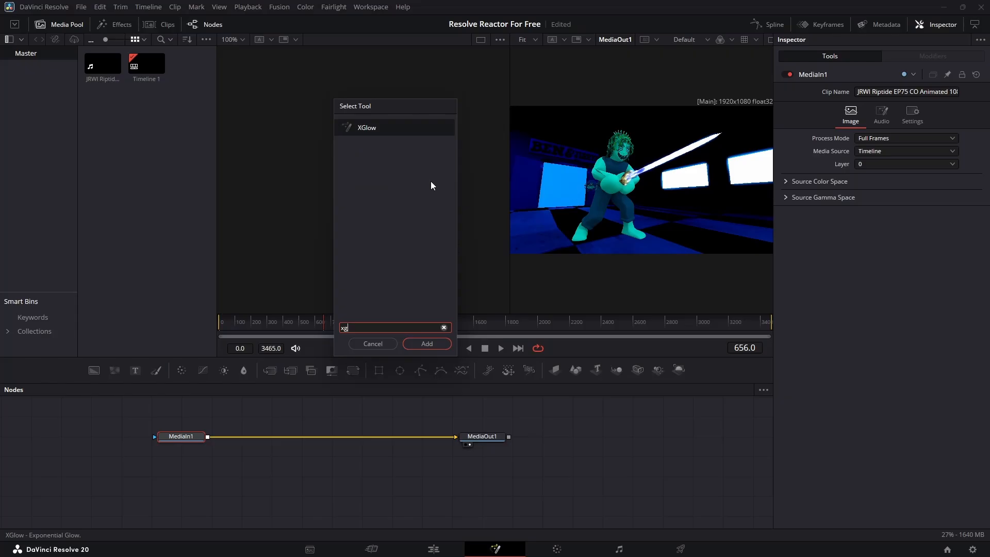
pyautogui.click(427, 343)
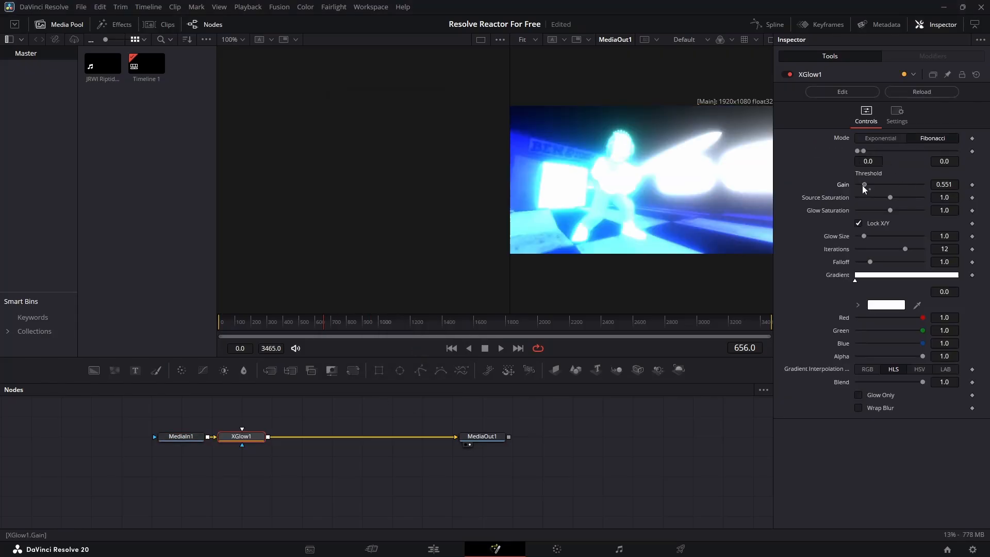